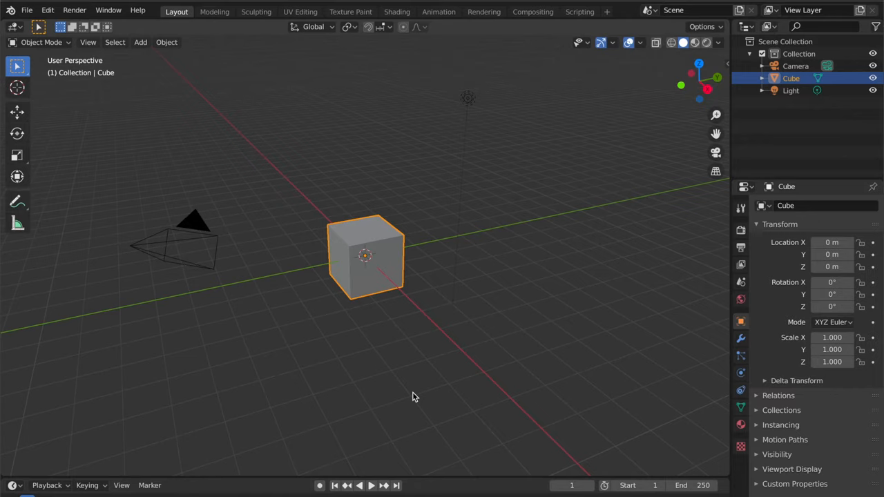
{"action": "mouse_move", "coordinate": [414, 310]}
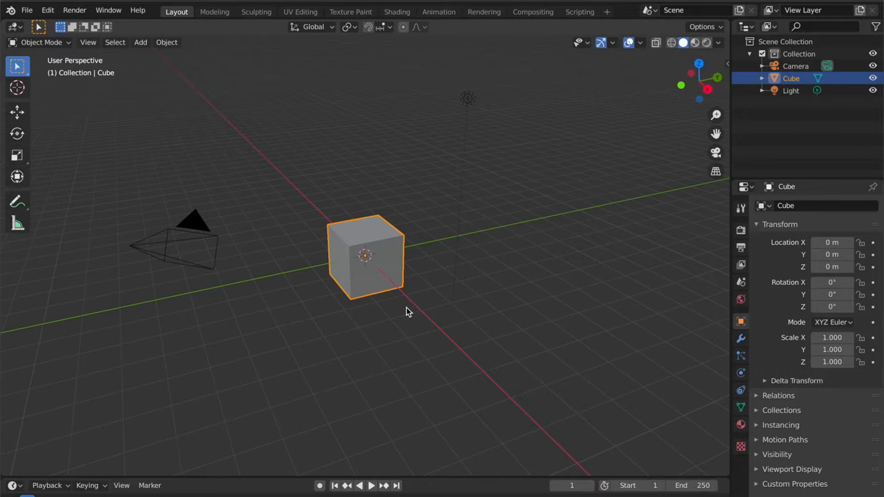
{"action": "mouse_move", "coordinate": [376, 299]}
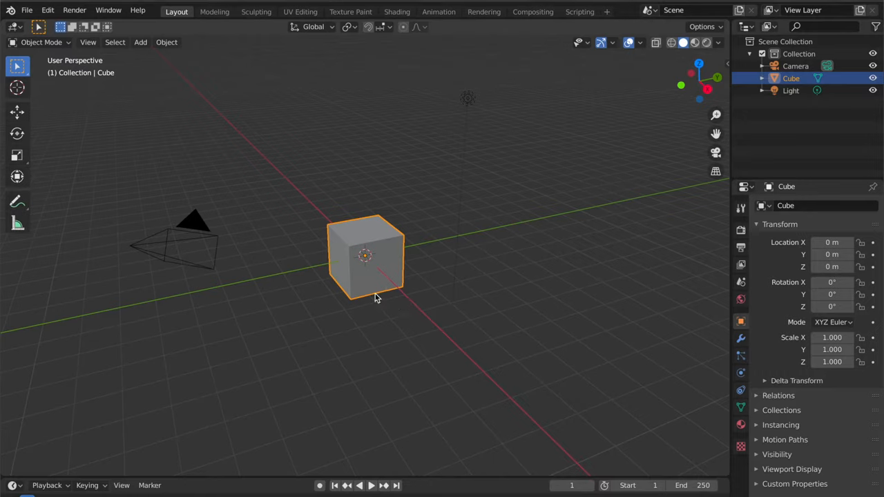
{"action": "mouse_move", "coordinate": [359, 283]}
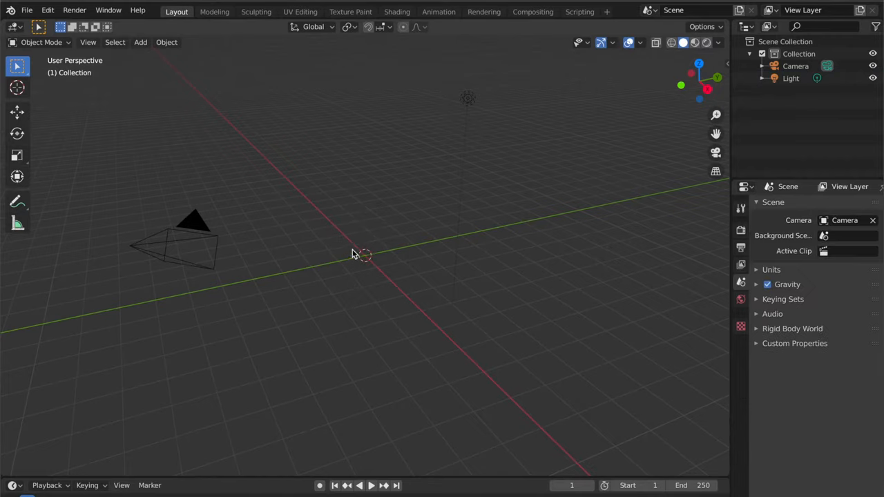
{"action": "mouse_move", "coordinate": [377, 238]}
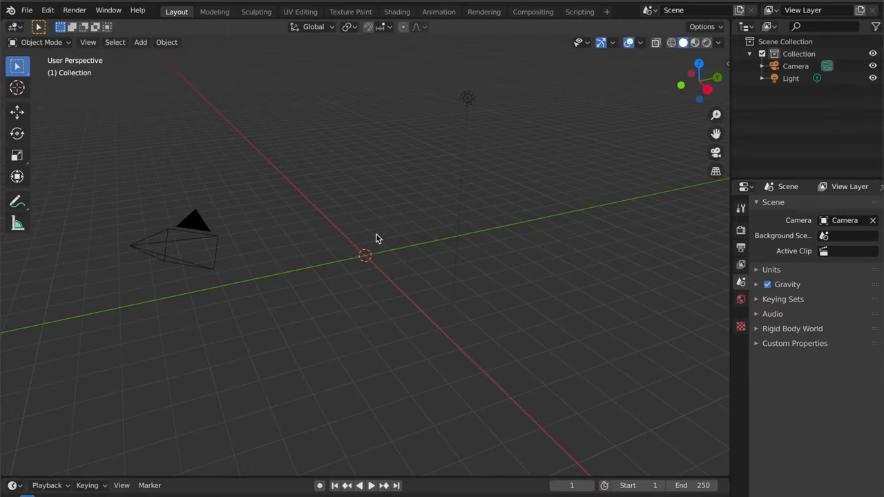
Add a mesh plane at the world origin in place of the deleted cube.
{"action": "left_click", "coordinate": [139, 42]}
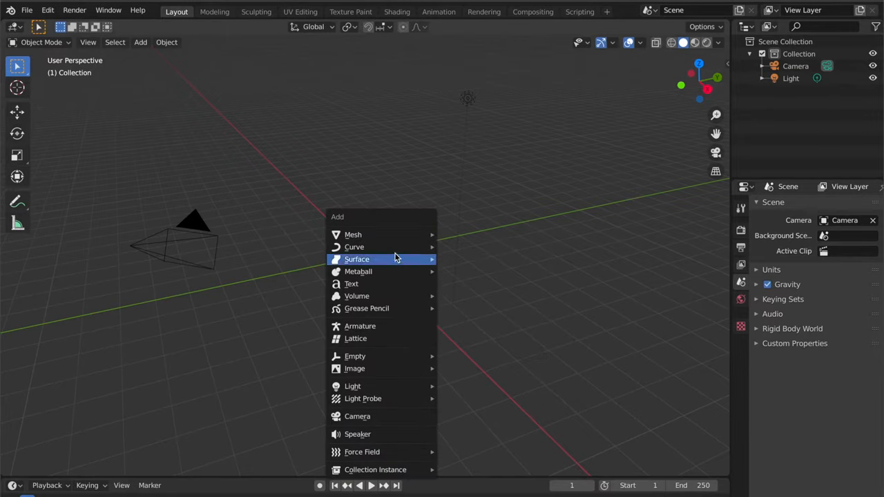
{"action": "mouse_move", "coordinate": [353, 234]}
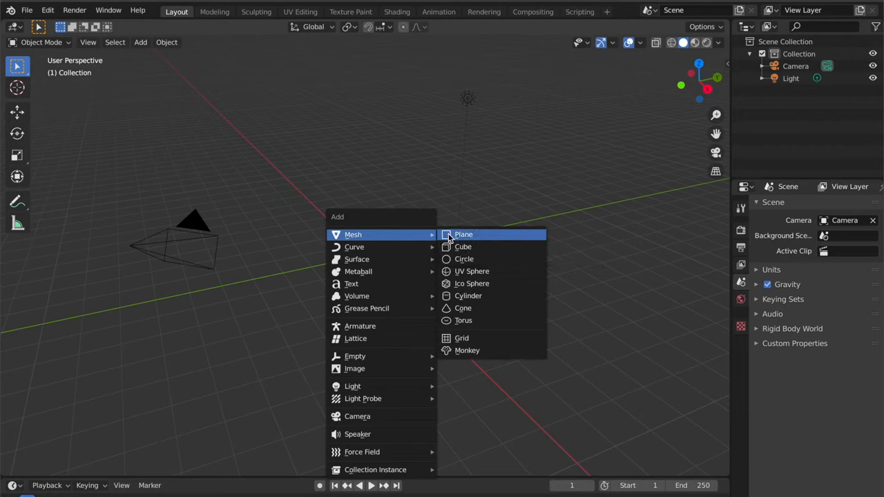
{"action": "left_click", "coordinate": [462, 234]}
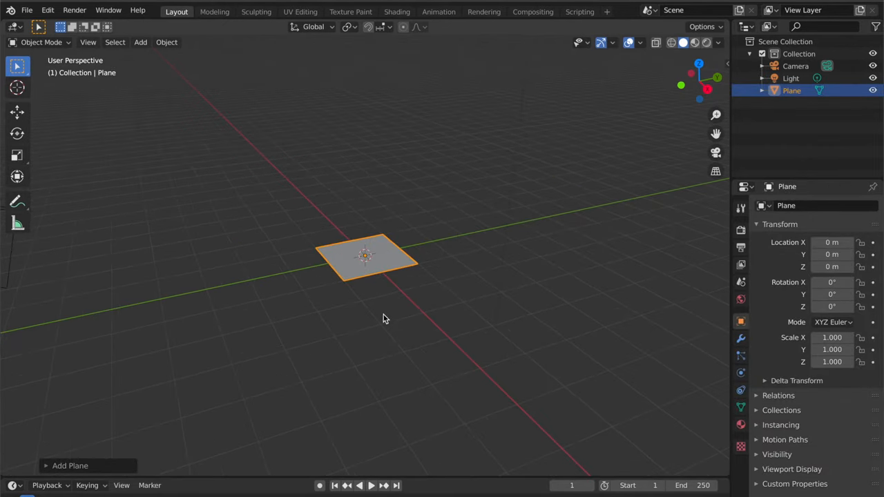
Scale the plane up uniformly to about 2.652 on all axes.
{"action": "key", "text": "s"}
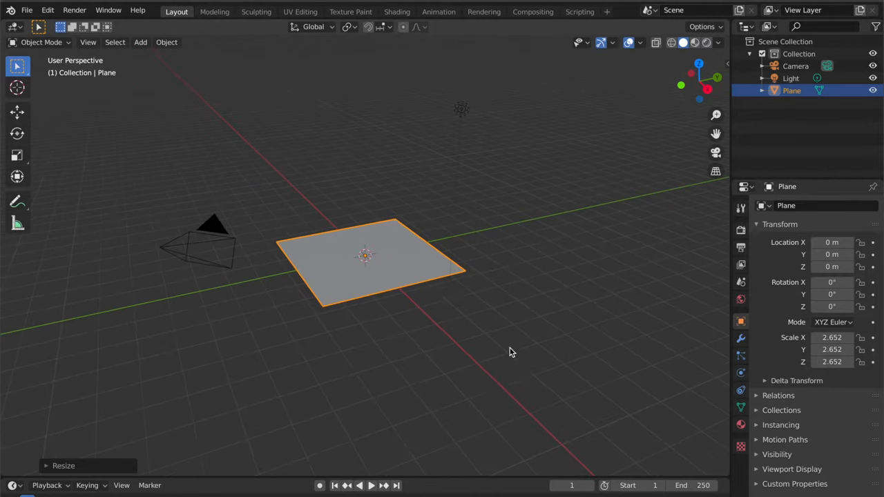
{"action": "mouse_move", "coordinate": [324, 97]}
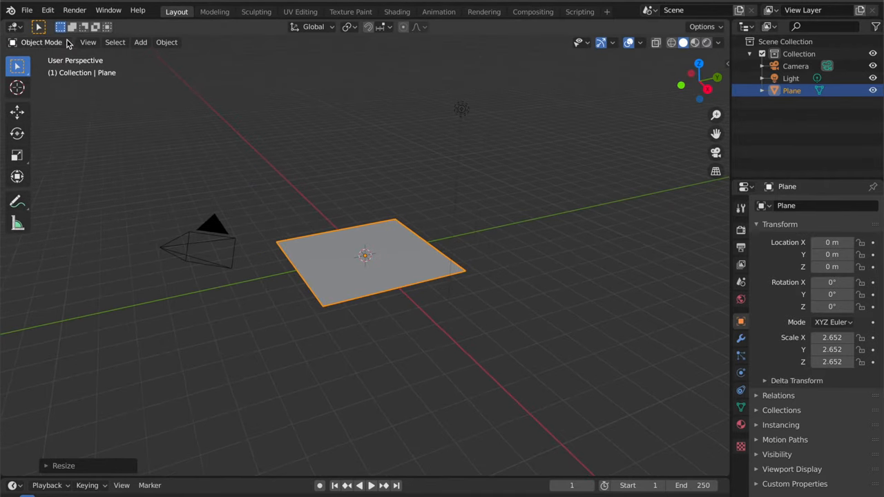
Switch the plane into Edit Mode, briefly back to Object Mode, then into Edit Mode again.
{"action": "left_click", "coordinate": [41, 42]}
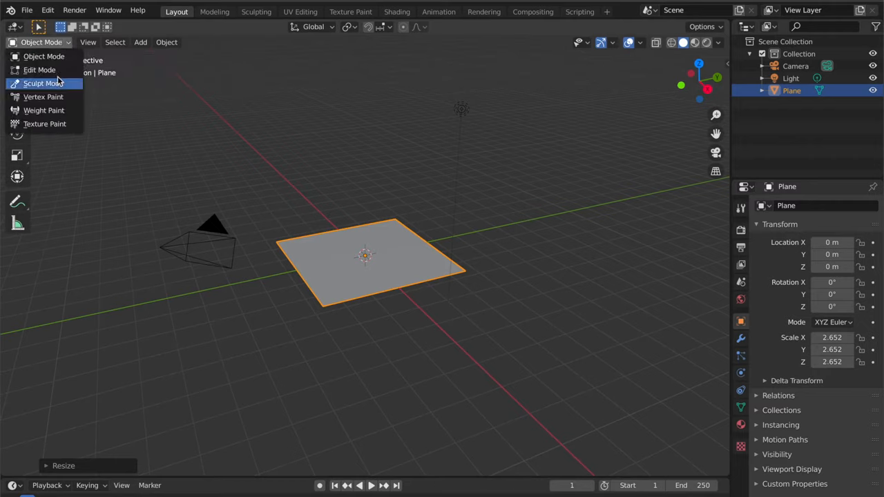
{"action": "left_click", "coordinate": [42, 69]}
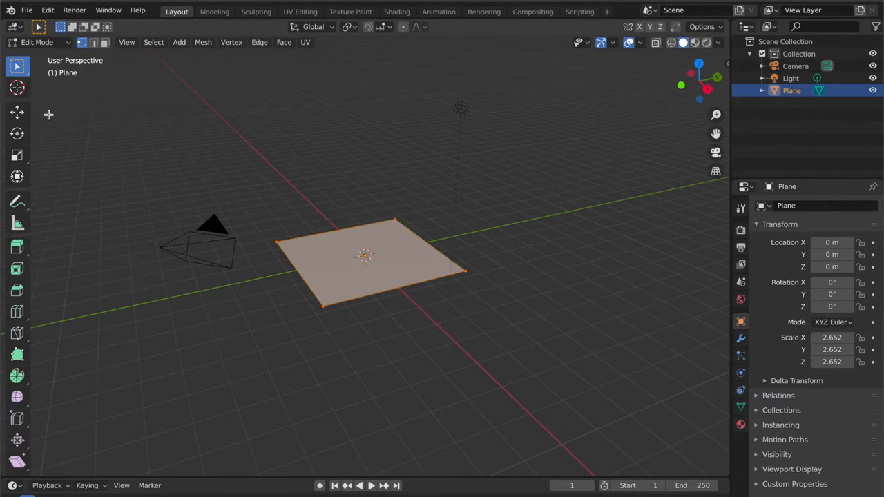
{"action": "left_click", "coordinate": [31, 42]}
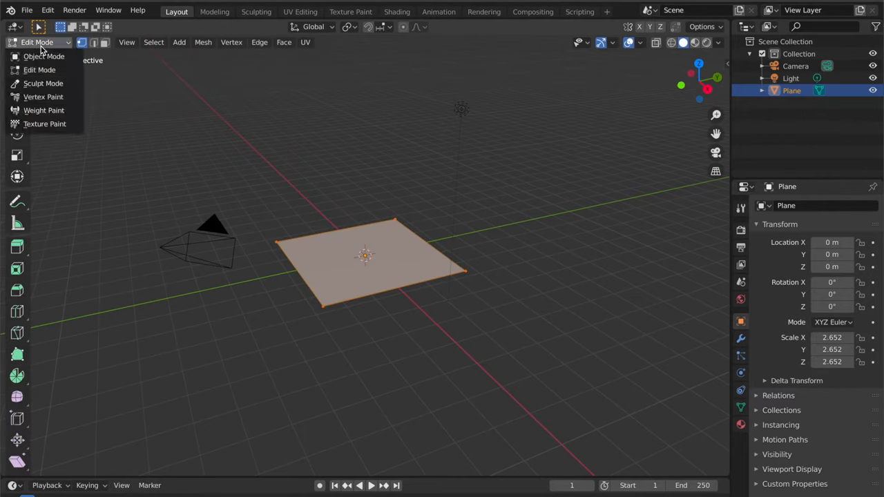
{"action": "left_click", "coordinate": [48, 56]}
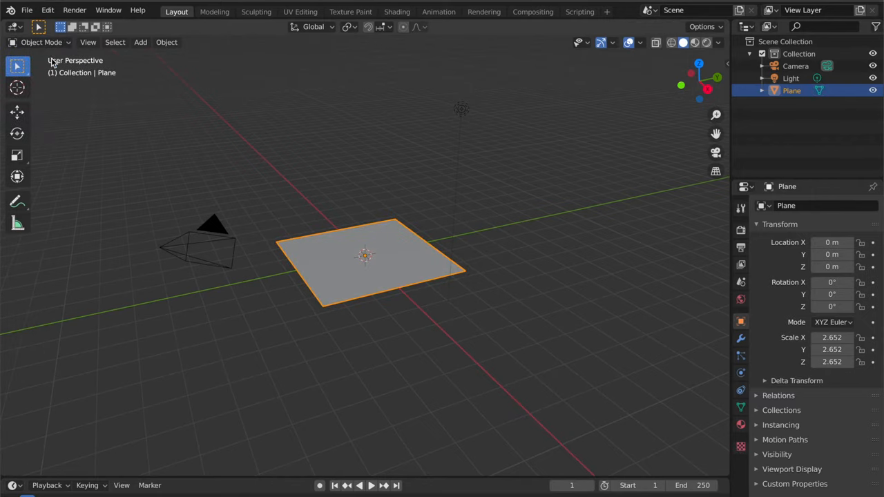
{"action": "key", "text": "Tab"}
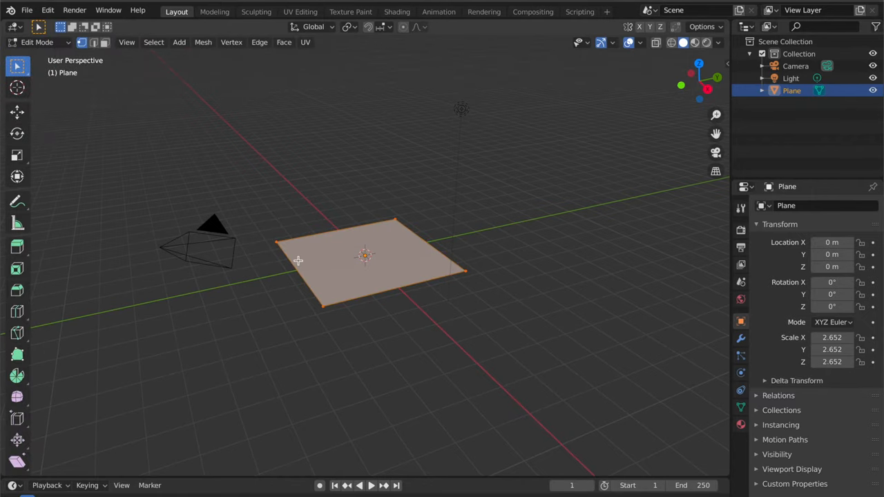
{"action": "mouse_move", "coordinate": [342, 216]}
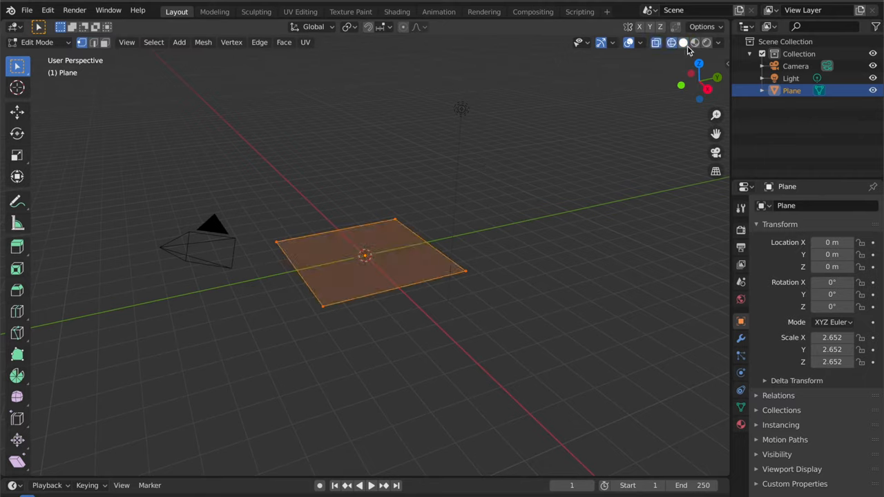
Extrude the back edge straight up along Z into a vertical wall, viewed in wireframe.
{"action": "left_click", "coordinate": [704, 43]}
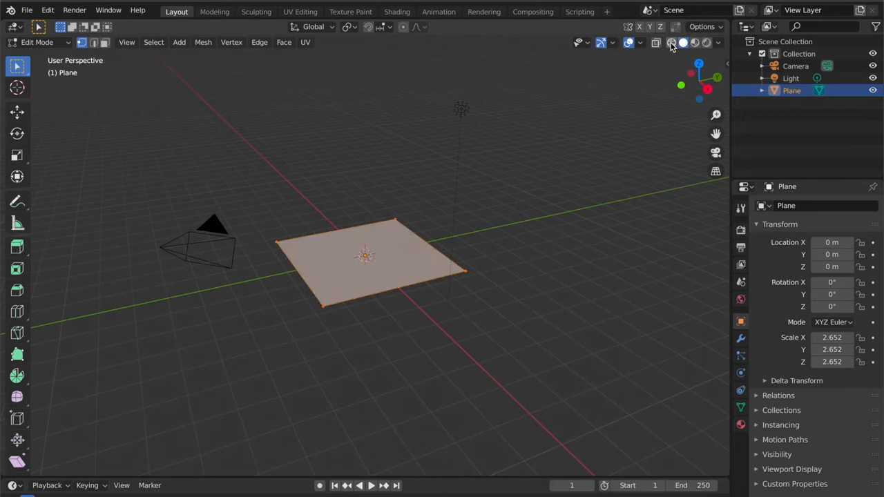
{"action": "left_click", "coordinate": [651, 42]}
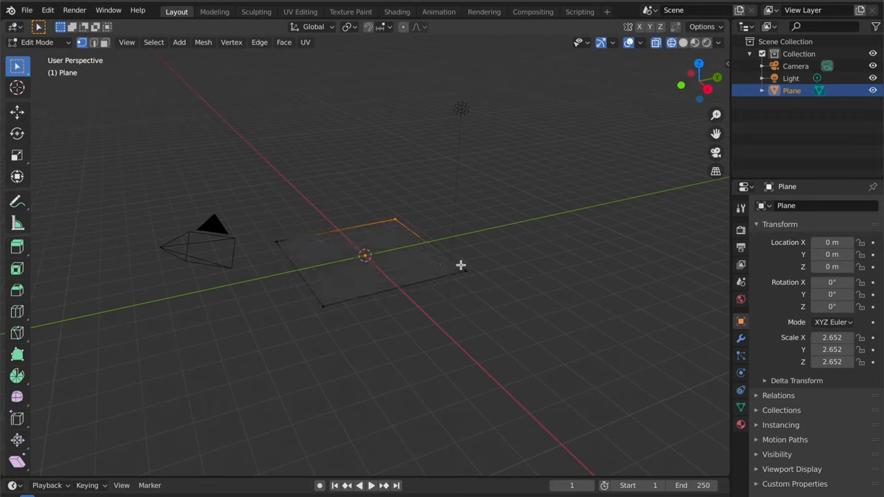
{"action": "mouse_move", "coordinate": [475, 285]}
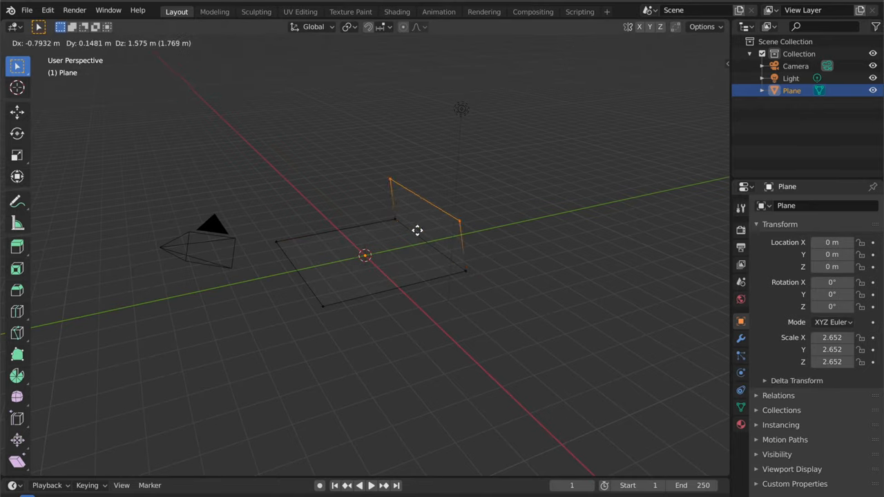
{"action": "key", "text": "z"}
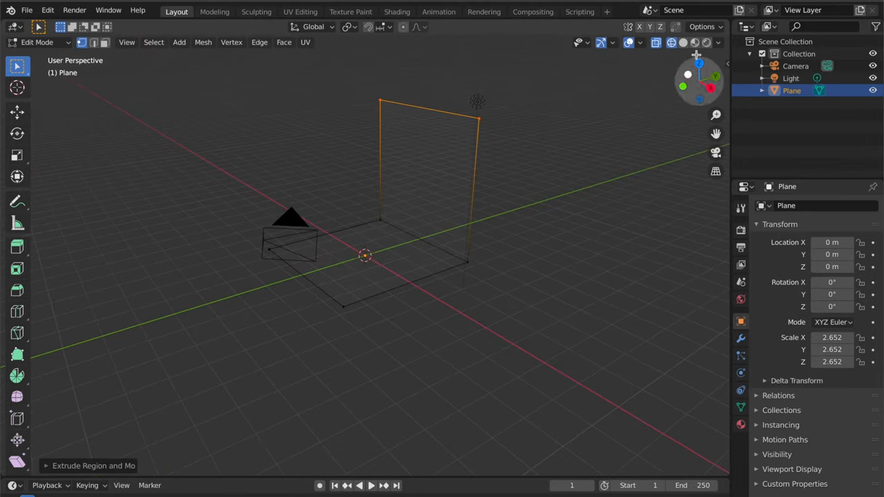
Bevel the floor-to-wall corner edge into a smooth multi-segment curve.
{"action": "left_click", "coordinate": [681, 42]}
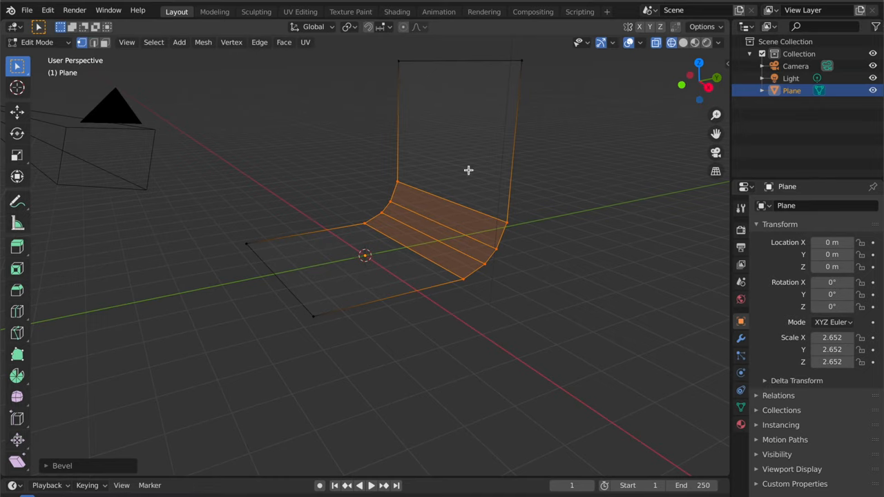
{"action": "mouse_move", "coordinate": [438, 224]}
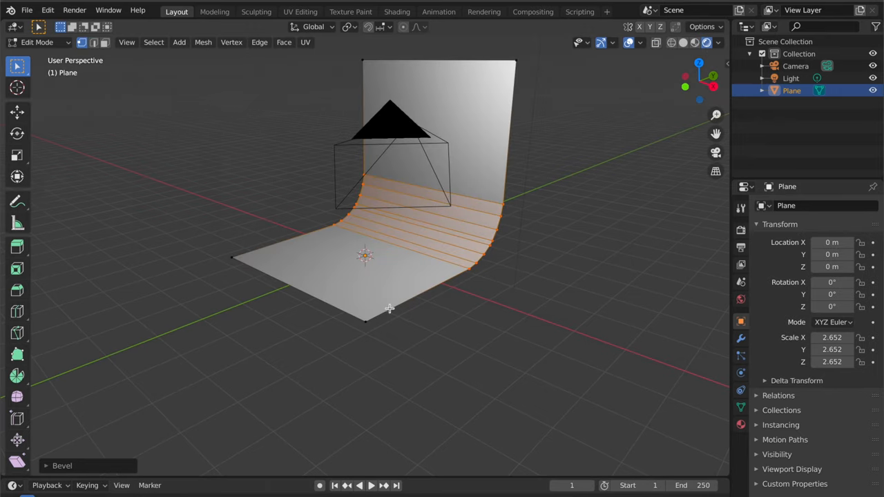
Return to Object Mode and apply Shade Smooth to the curved backdrop.
{"action": "left_click", "coordinate": [31, 42]}
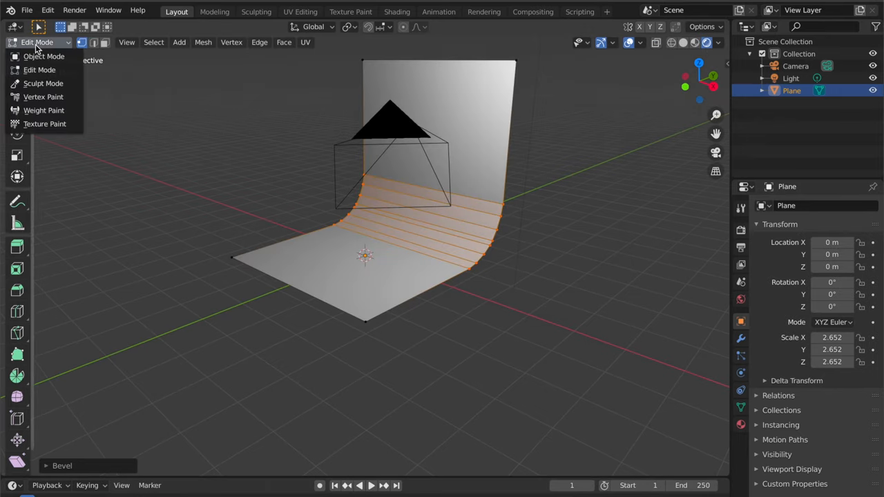
{"action": "mouse_move", "coordinate": [41, 56]}
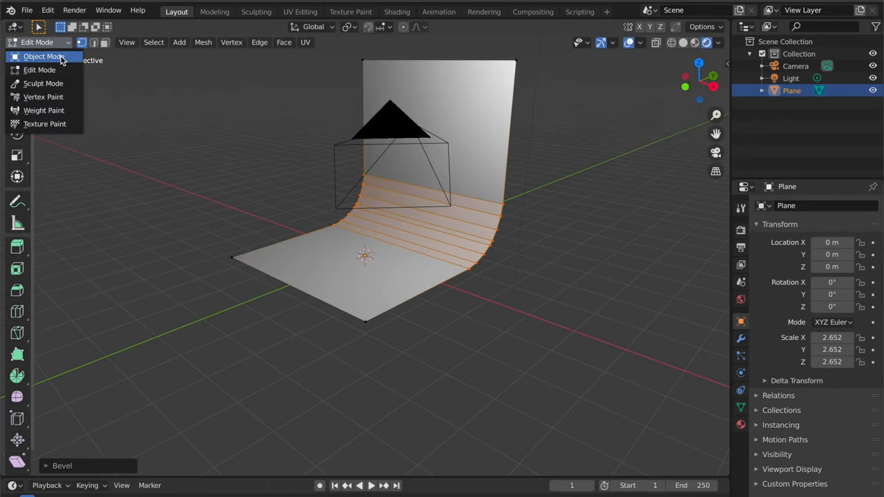
{"action": "left_click", "coordinate": [39, 55]}
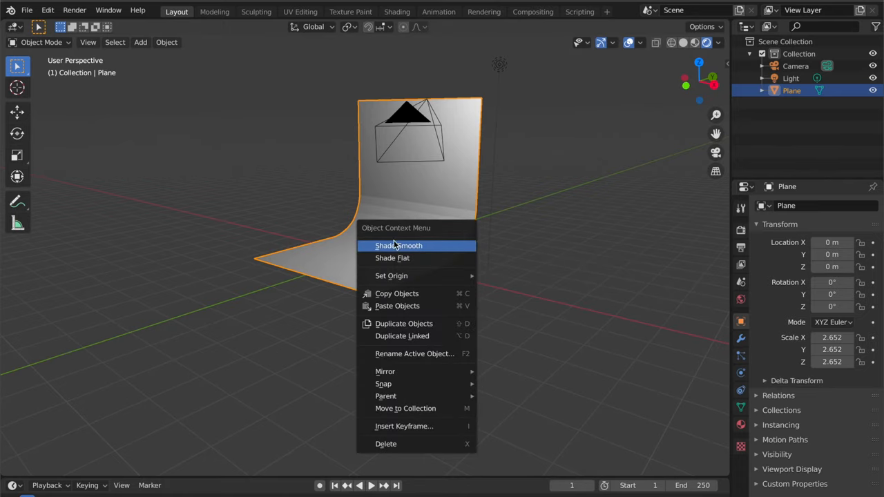
{"action": "left_click", "coordinate": [397, 245]}
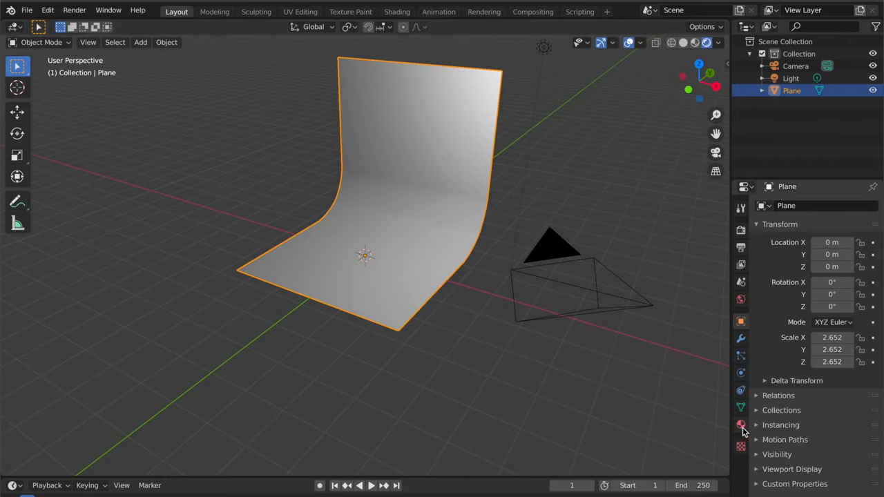
Create a new material, Material.001, for the backdrop and bring up its Base Color picker.
{"action": "left_click", "coordinate": [738, 424]}
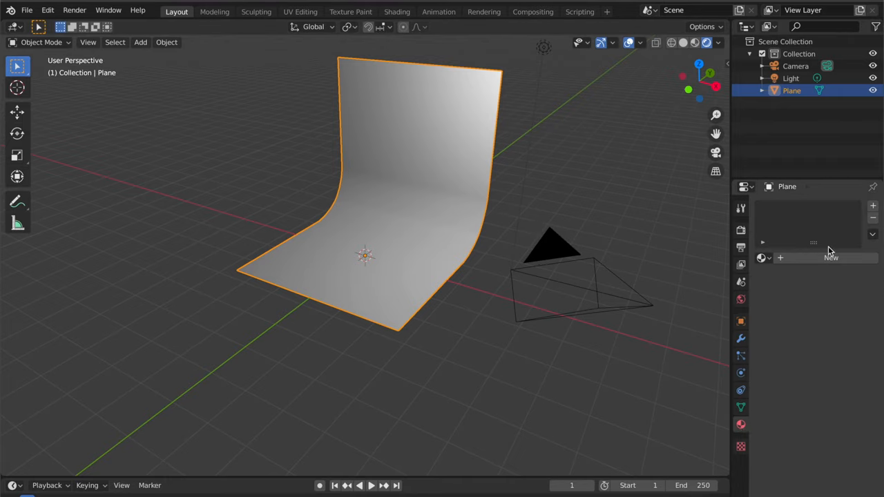
{"action": "left_click", "coordinate": [831, 257]}
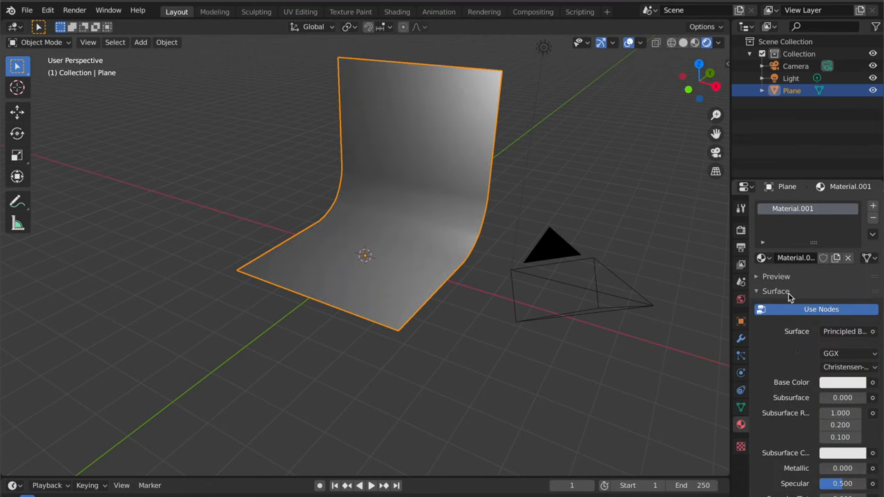
{"action": "left_click", "coordinate": [842, 382]}
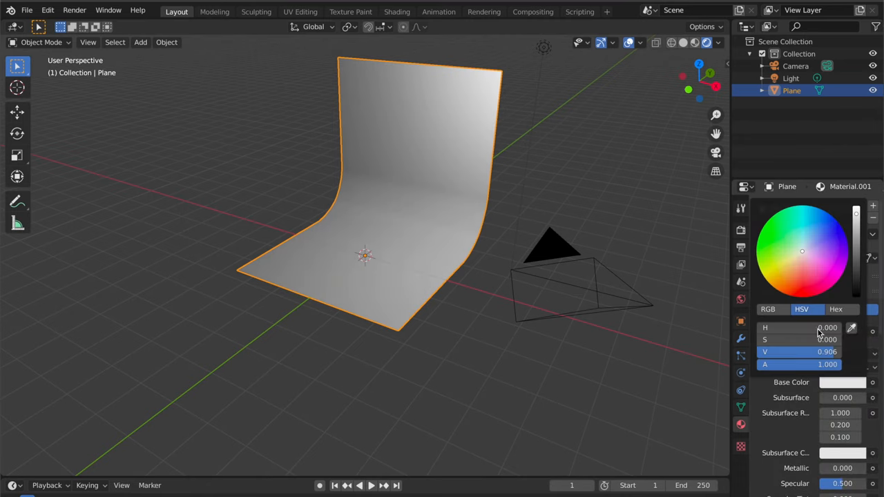
Try pink, green, magenta and beige hues, settling on a light purple base colour.
{"action": "left_click", "coordinate": [811, 263]}
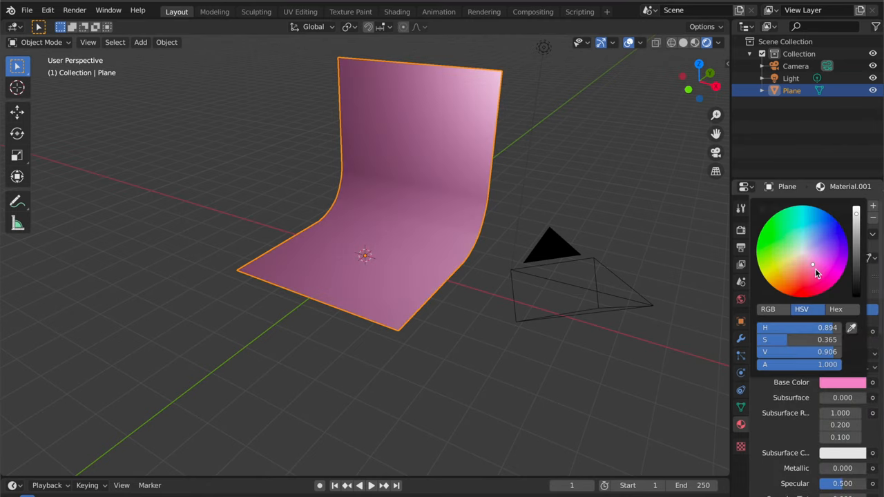
{"action": "left_click", "coordinate": [792, 252]}
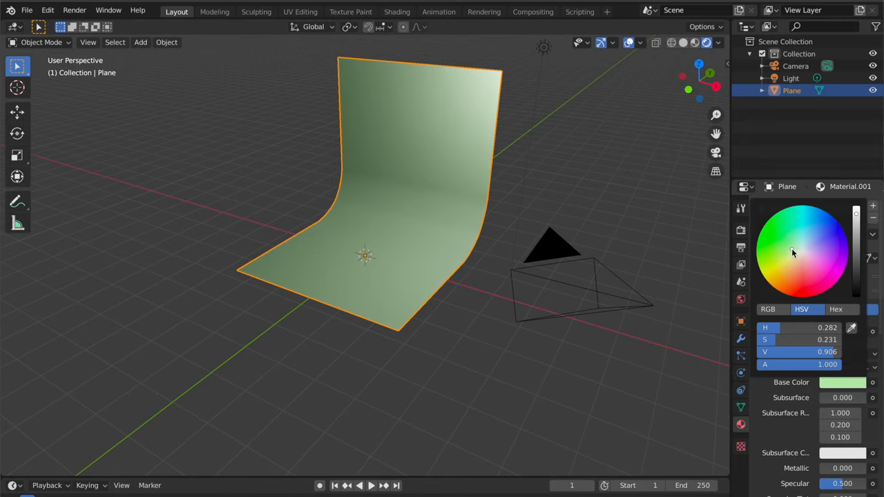
{"action": "left_click", "coordinate": [823, 254]}
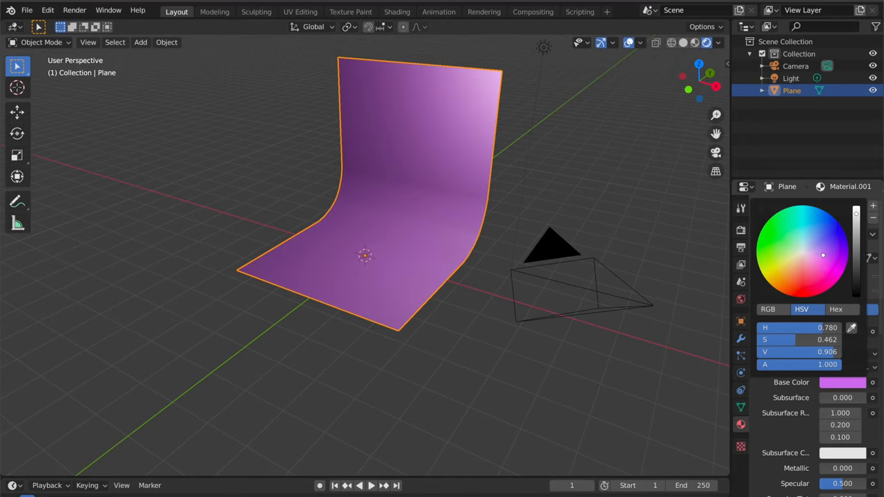
{"action": "left_click_drag", "start_coordinate": [822, 256], "coordinate": [824, 278]}
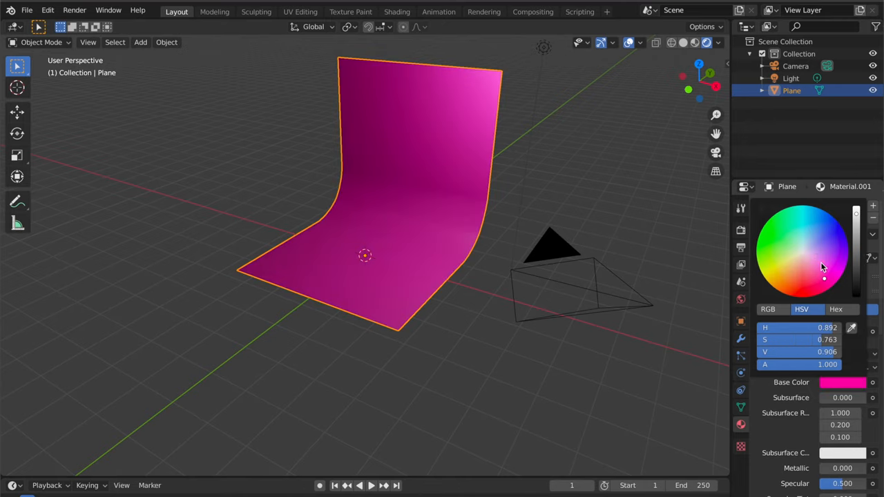
{"action": "left_click_drag", "start_coordinate": [824, 278], "coordinate": [825, 271]}
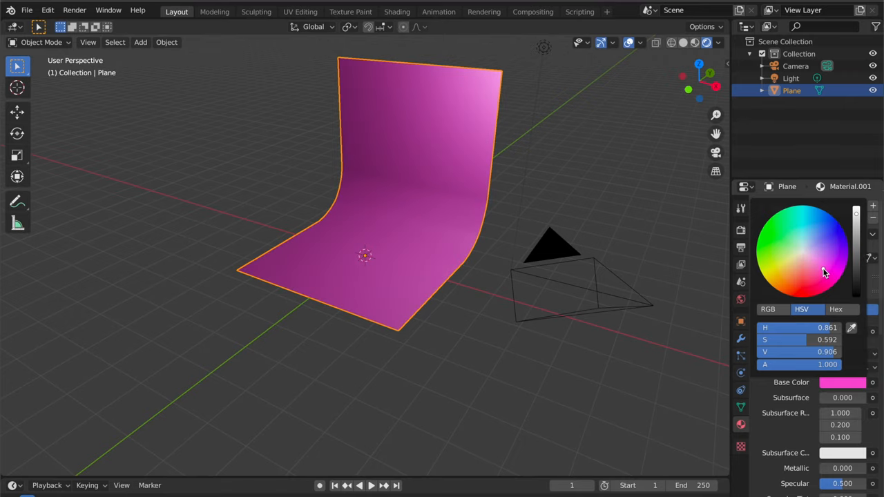
{"action": "left_click", "coordinate": [795, 256]}
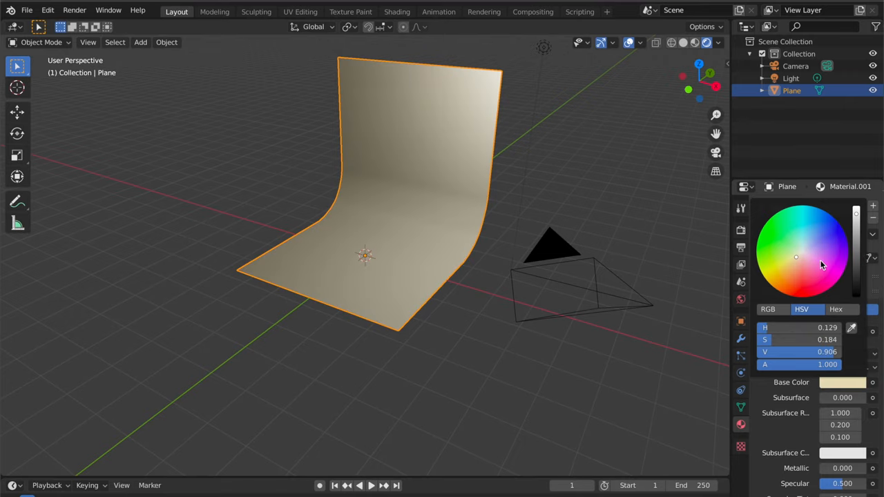
{"action": "left_click", "coordinate": [818, 253]}
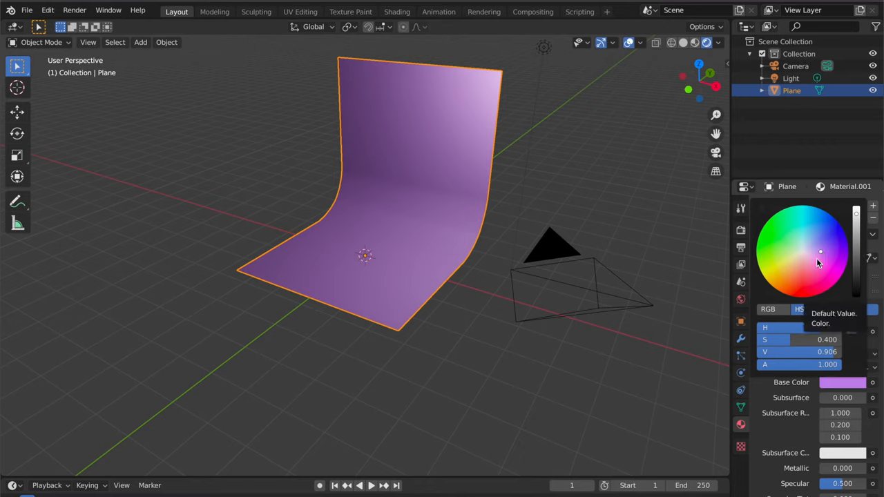